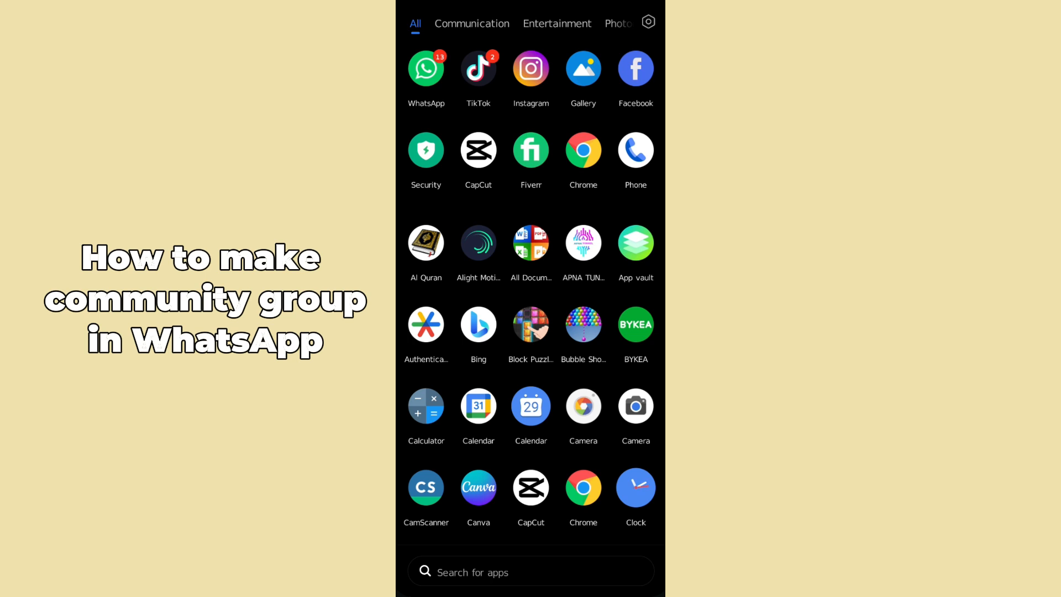
# Step: Launch WhatsApp from the app drawer to reach the chat list
pyautogui.click(427, 68)
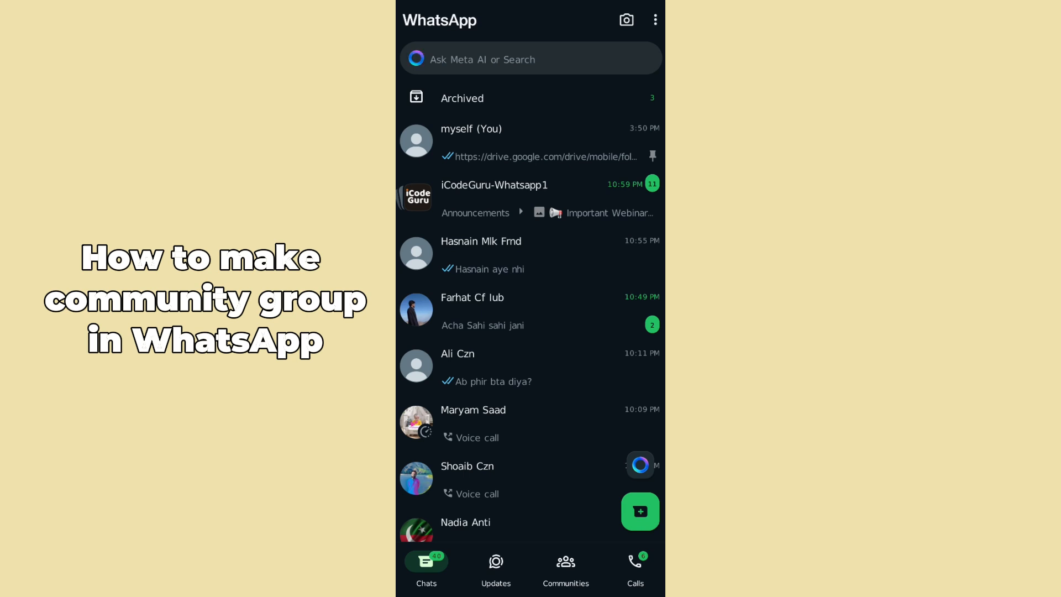
# Step: Switch to the Communities section listing joined communities
pyautogui.click(565, 563)
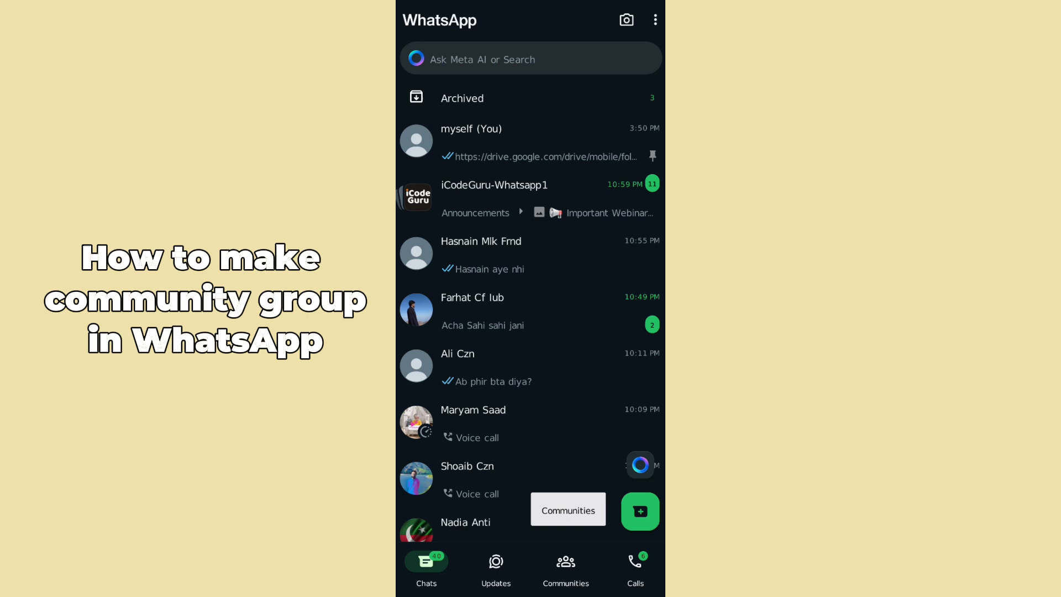
pyautogui.click(565, 565)
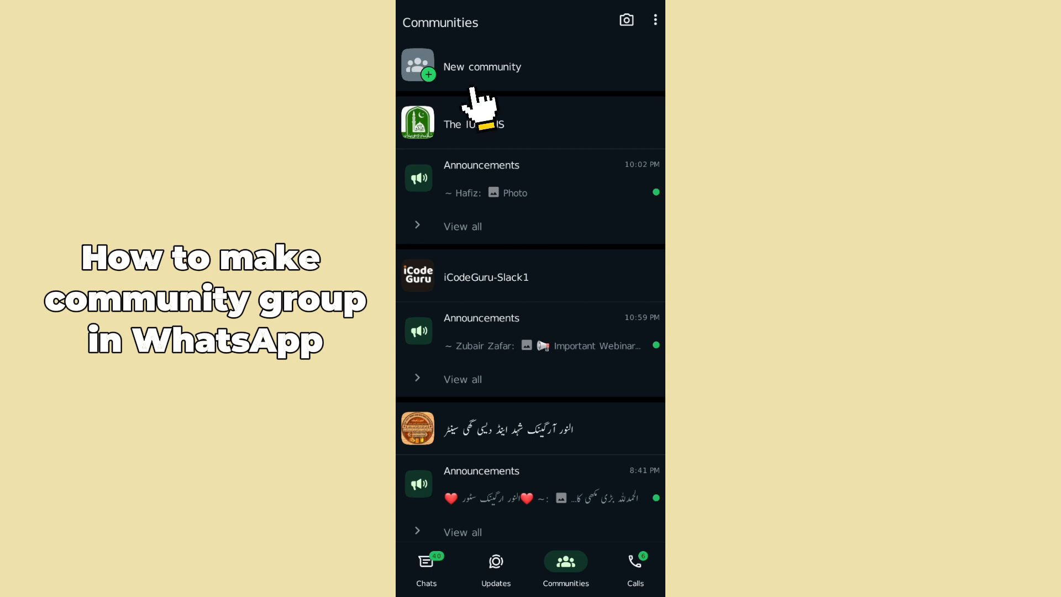
# Step: Start a new community and get past the intro to its setup form
pyautogui.click(482, 66)
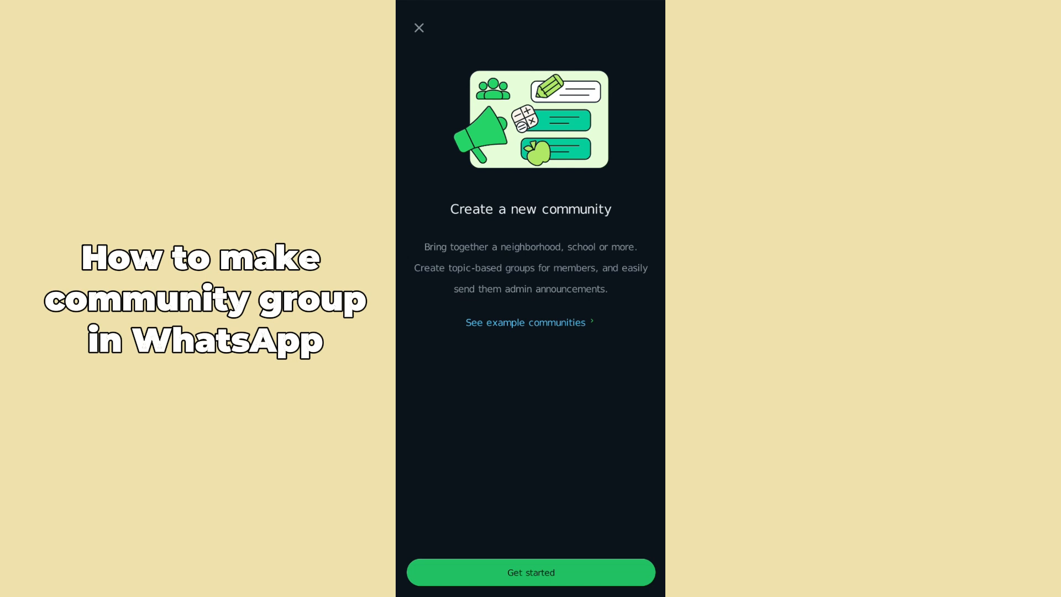
pyautogui.click(531, 588)
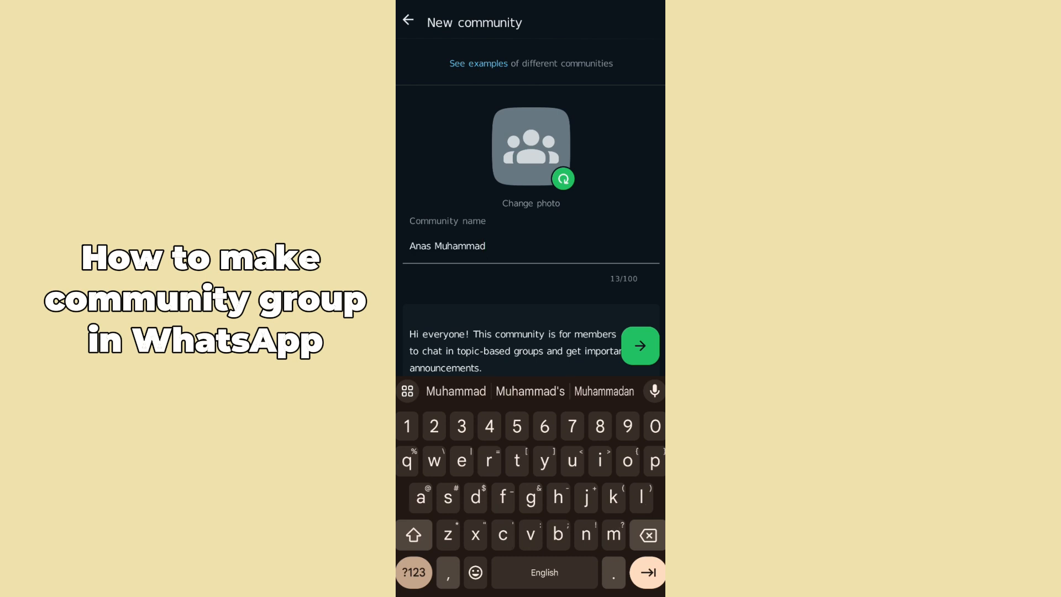
# Step: Review the welcome description and submit the form to create the community
pyautogui.scroll(-3)
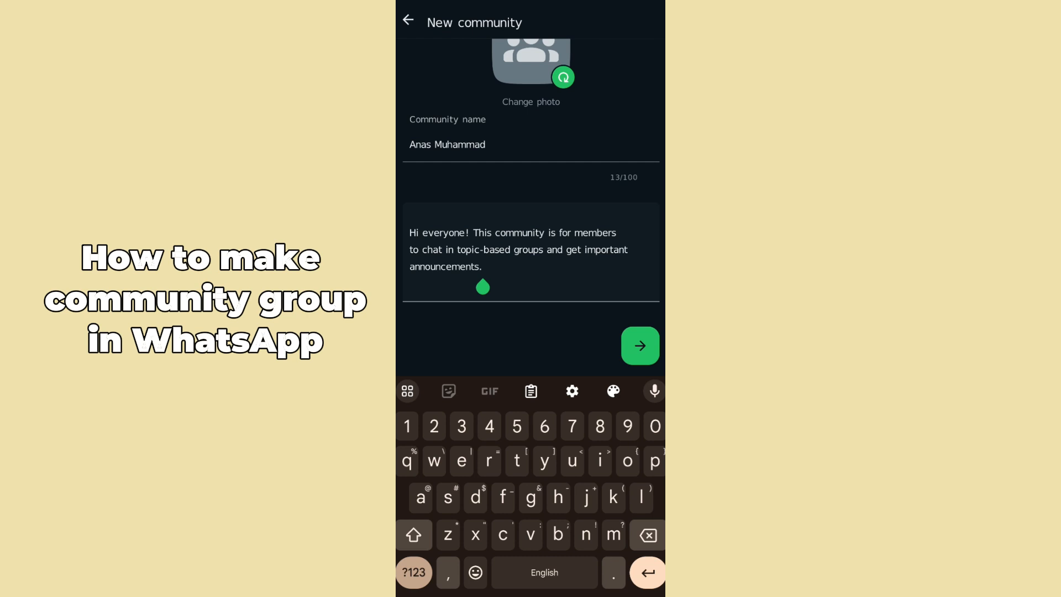
pyautogui.click(481, 268)
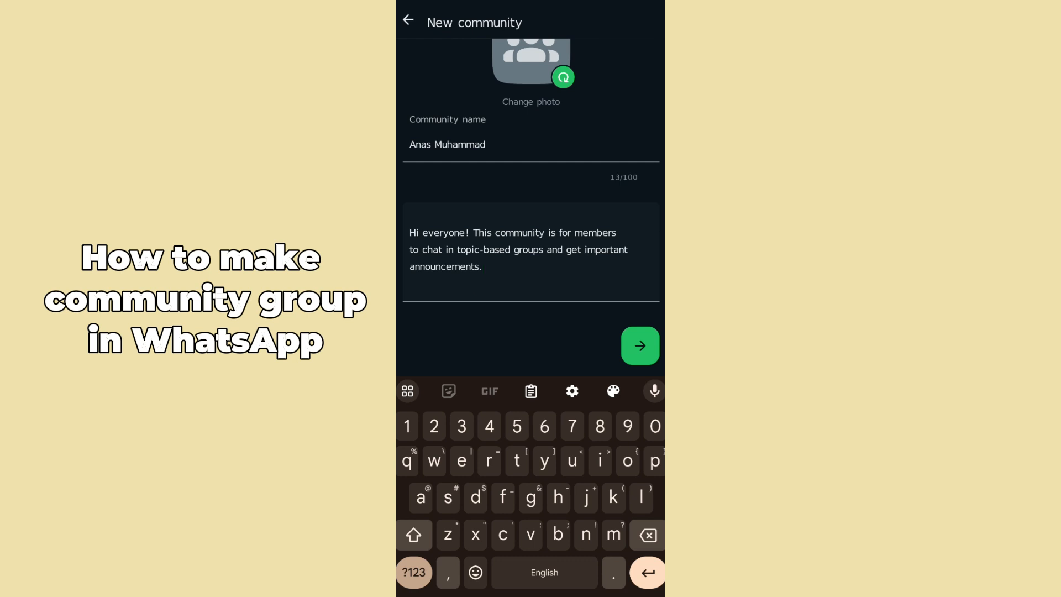
pyautogui.click(481, 266)
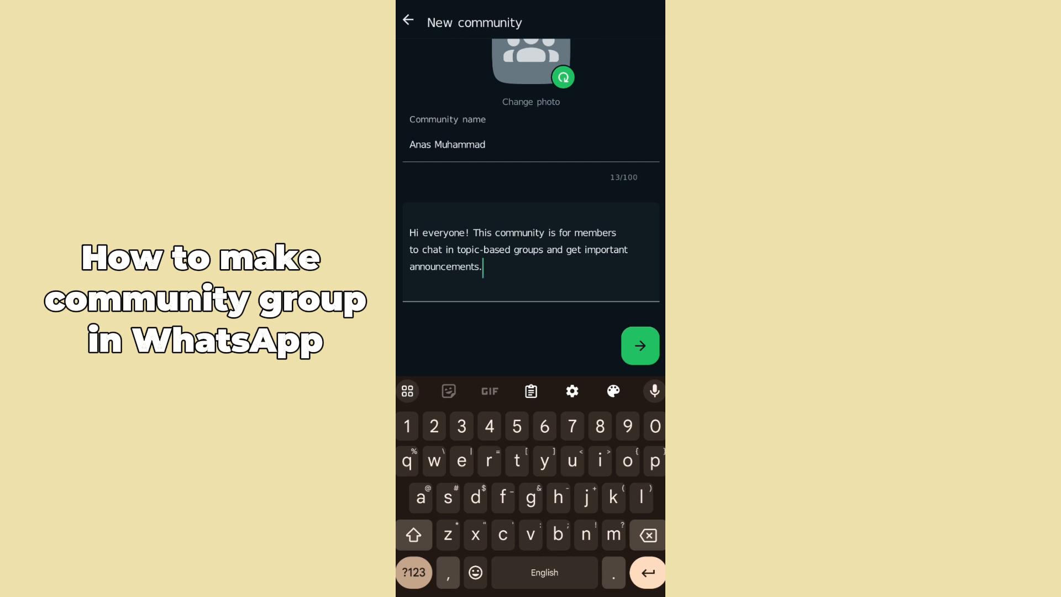
pyautogui.click(640, 346)
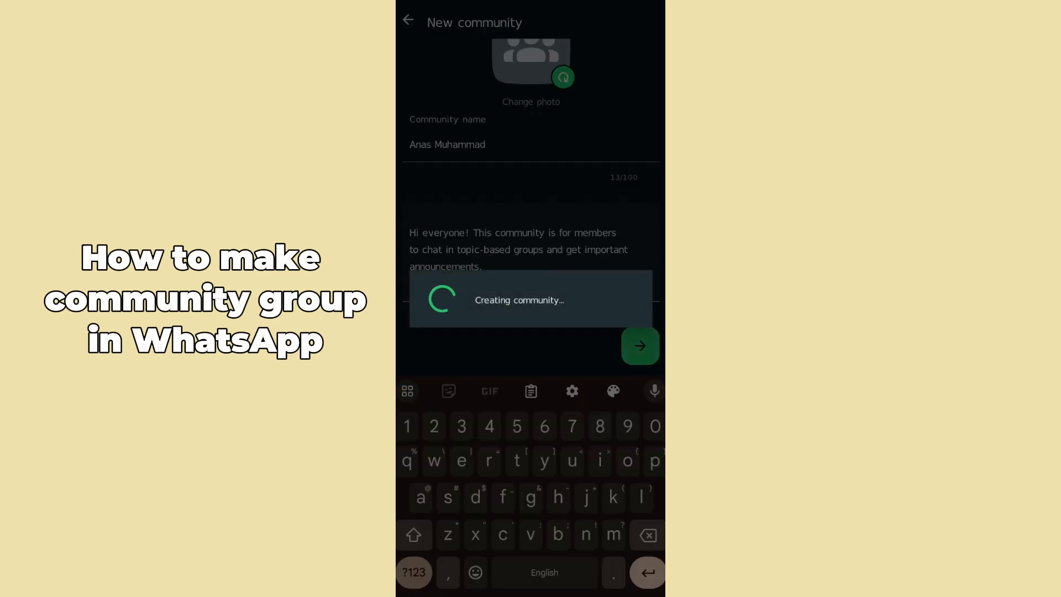
# Step: Open the new community's General group chat from its page
pyautogui.click(639, 345)
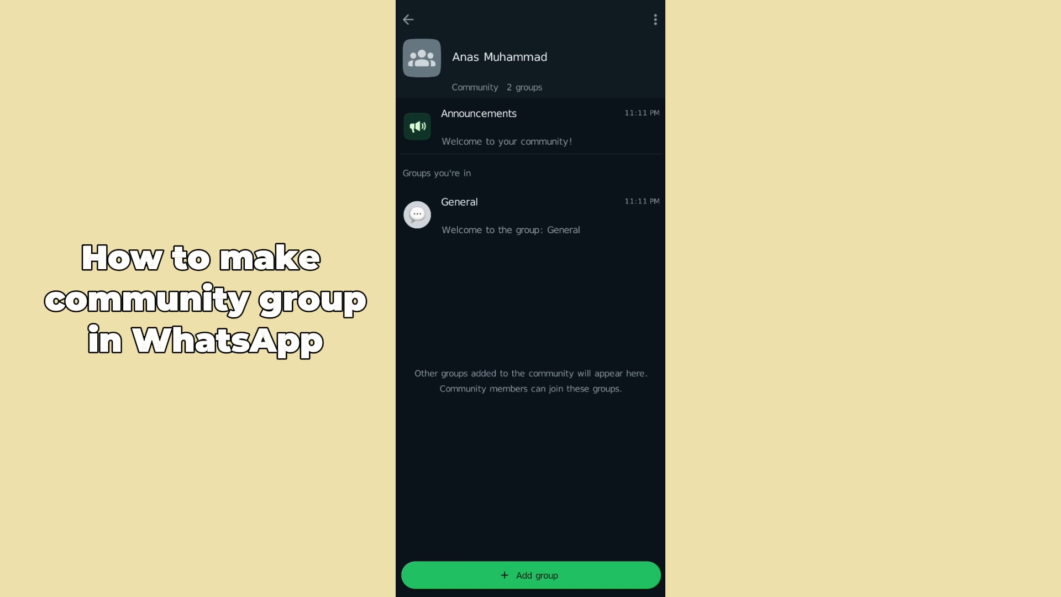
pyautogui.click(458, 201)
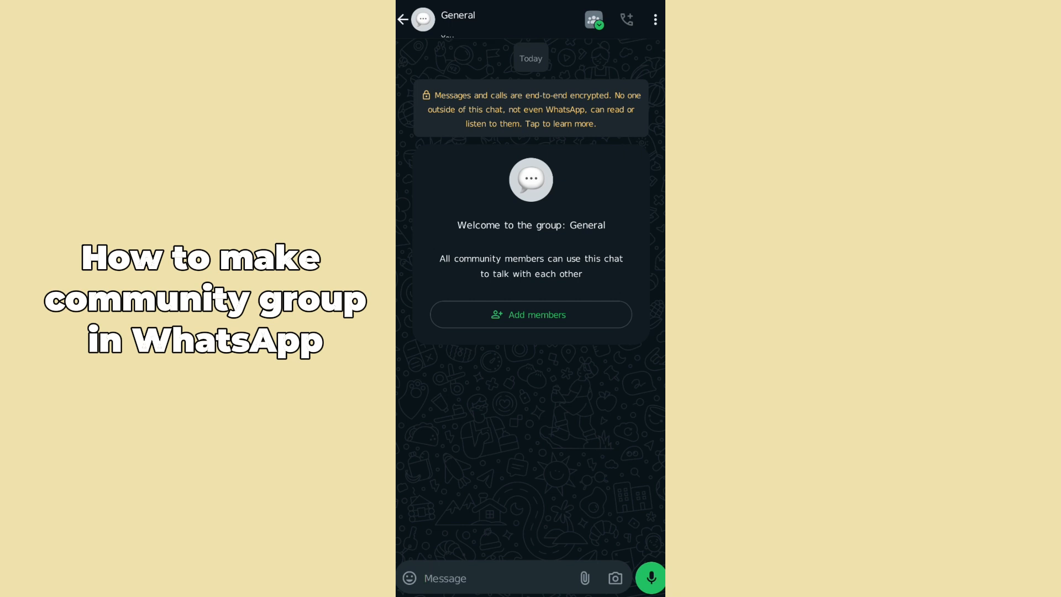
# Step: Go back to the community page and open its Announcements group chat
pyautogui.click(403, 20)
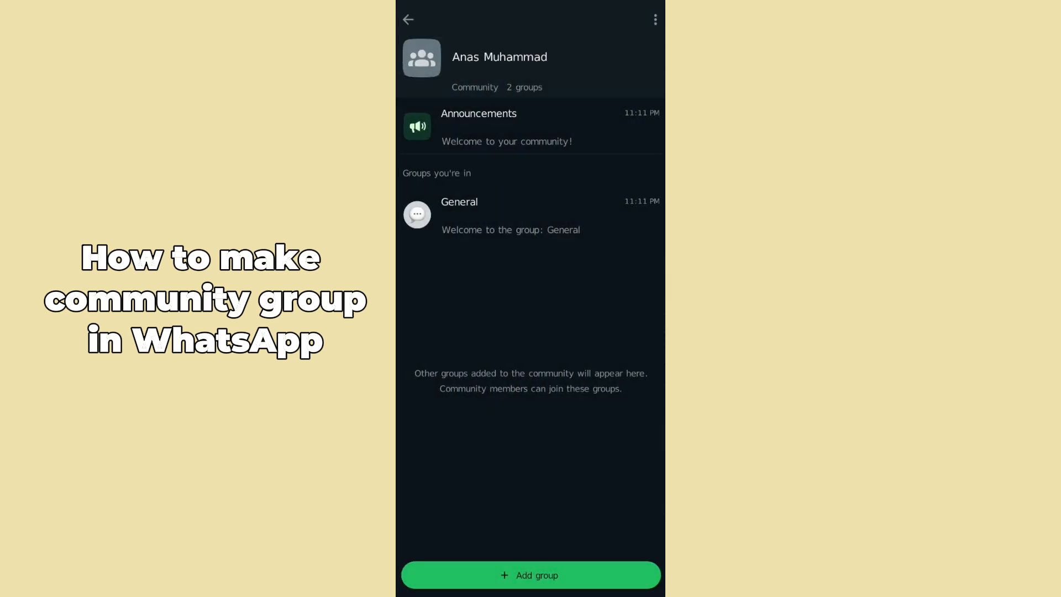
pyautogui.click(477, 126)
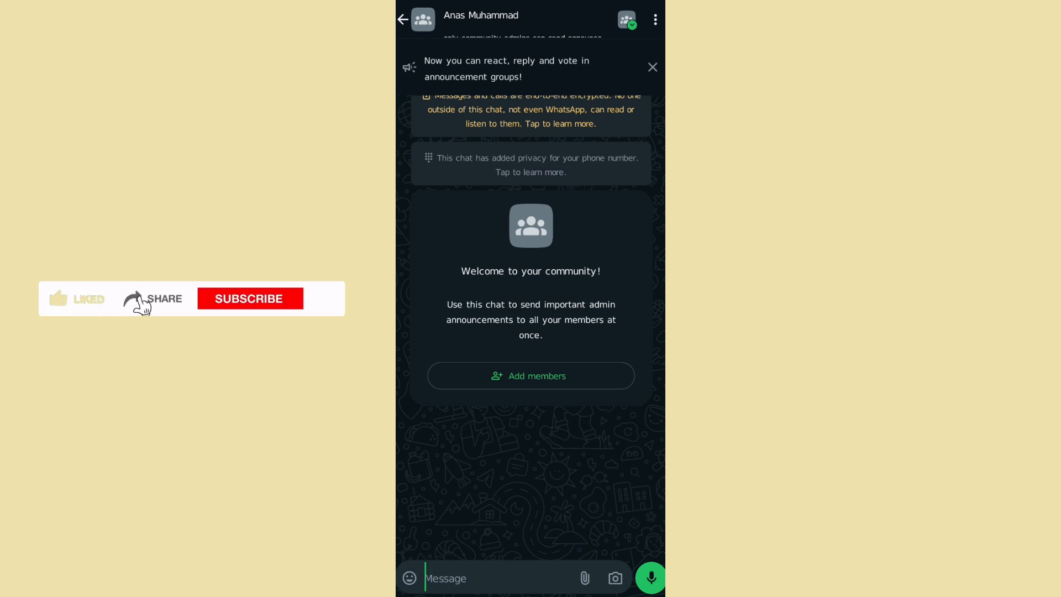
pyautogui.click(249, 299)
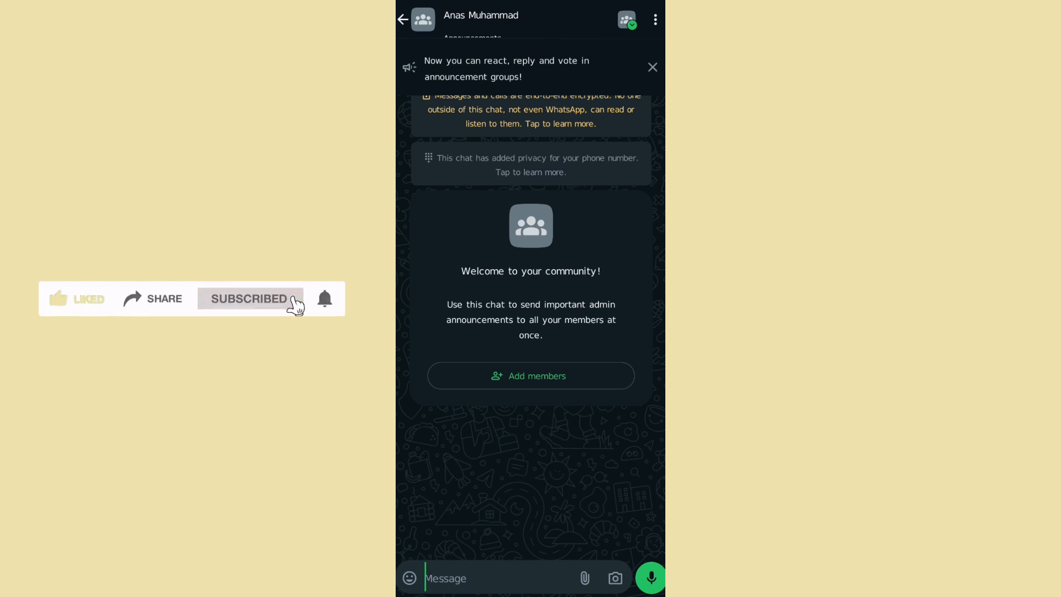